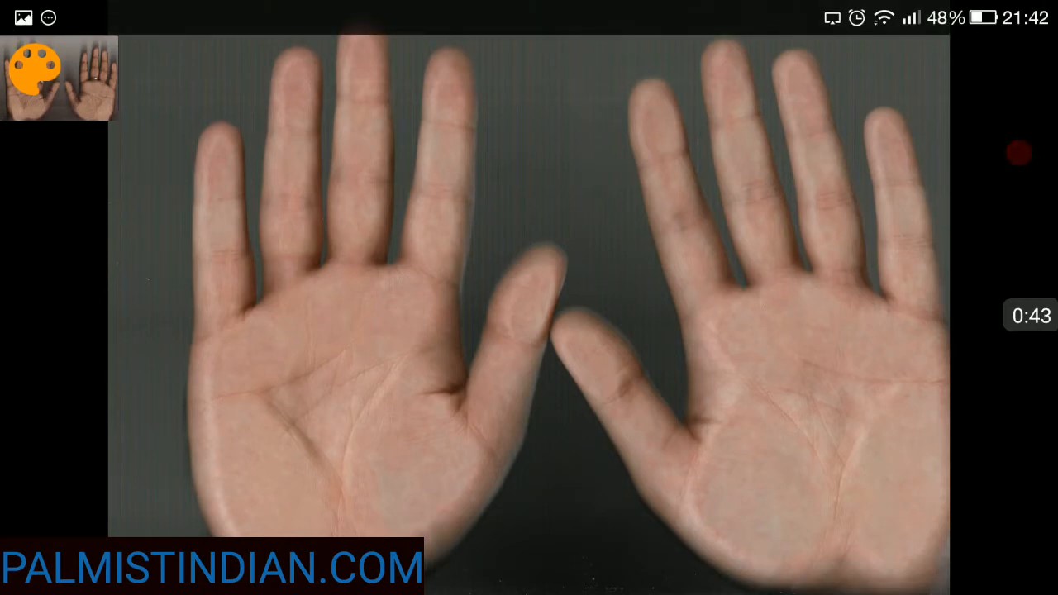
Scribble marks below the middle and index fingers, then clear them and close the tools.
left_click_drag(400, 363, 424, 317)
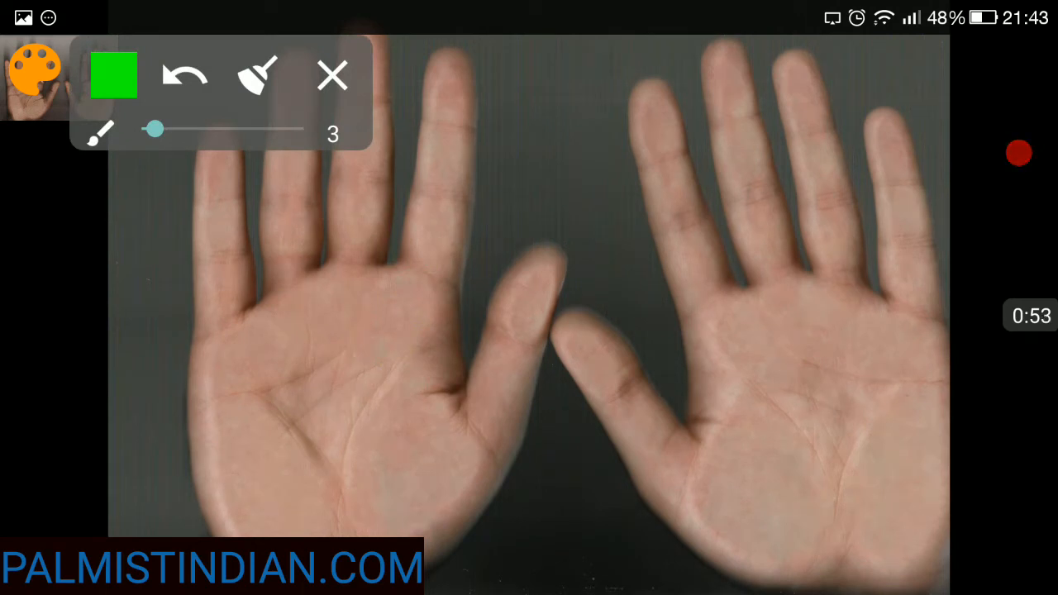
left_click_drag(372, 256, 389, 323)
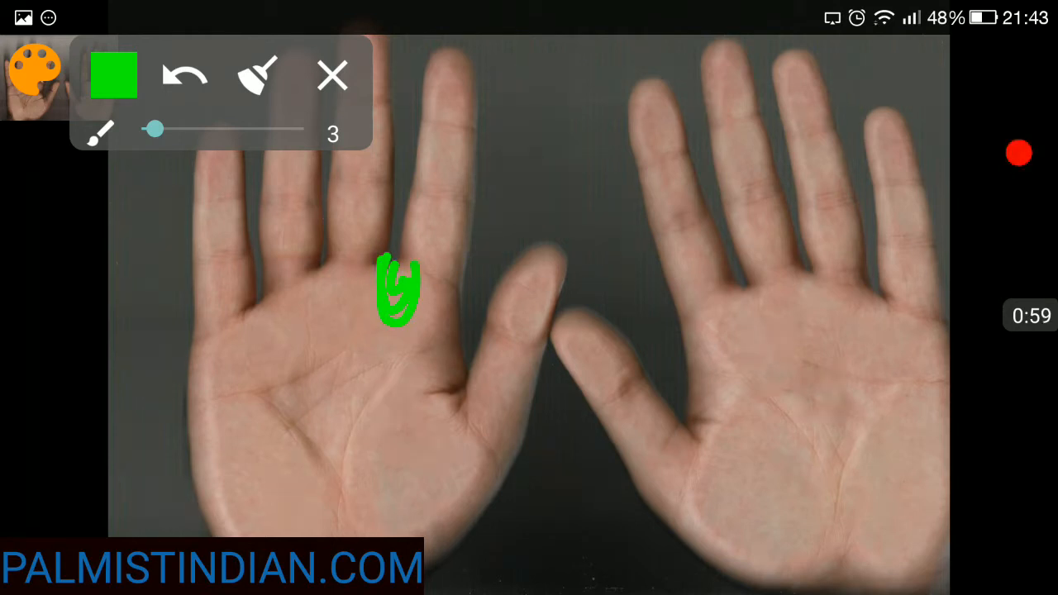
left_click(332, 75)
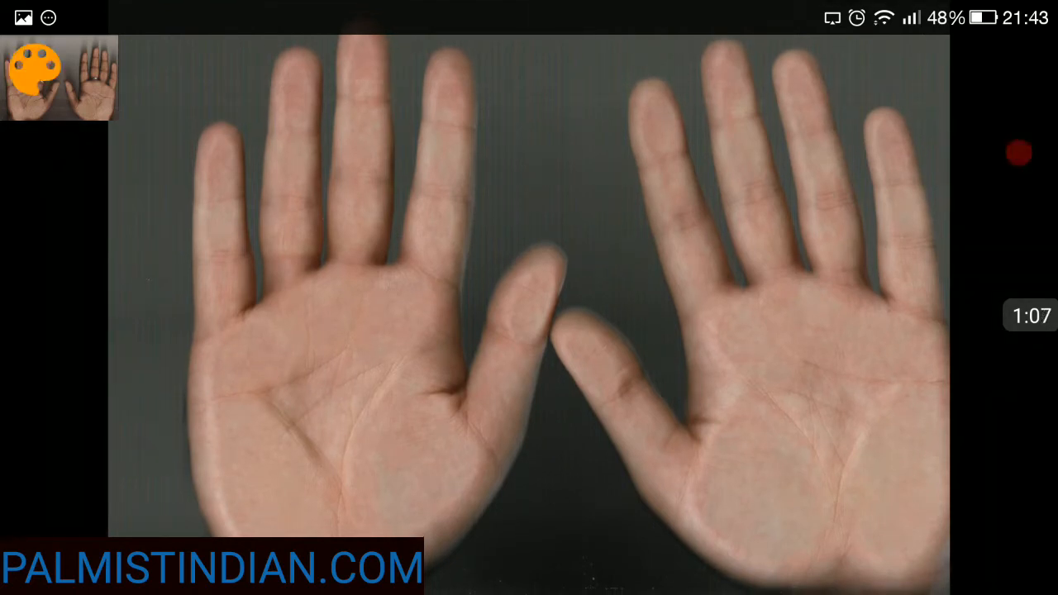
Trace the little finger in green, circle its mount, and mark the ring finger.
left_click_drag(248, 335, 250, 382)
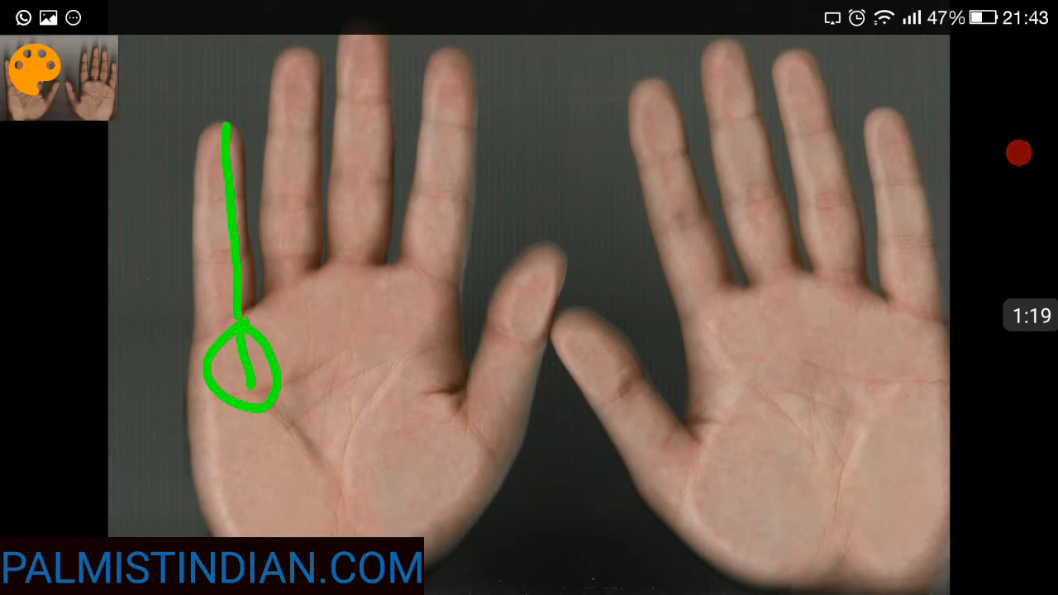
left_click_drag(262, 140, 318, 141)
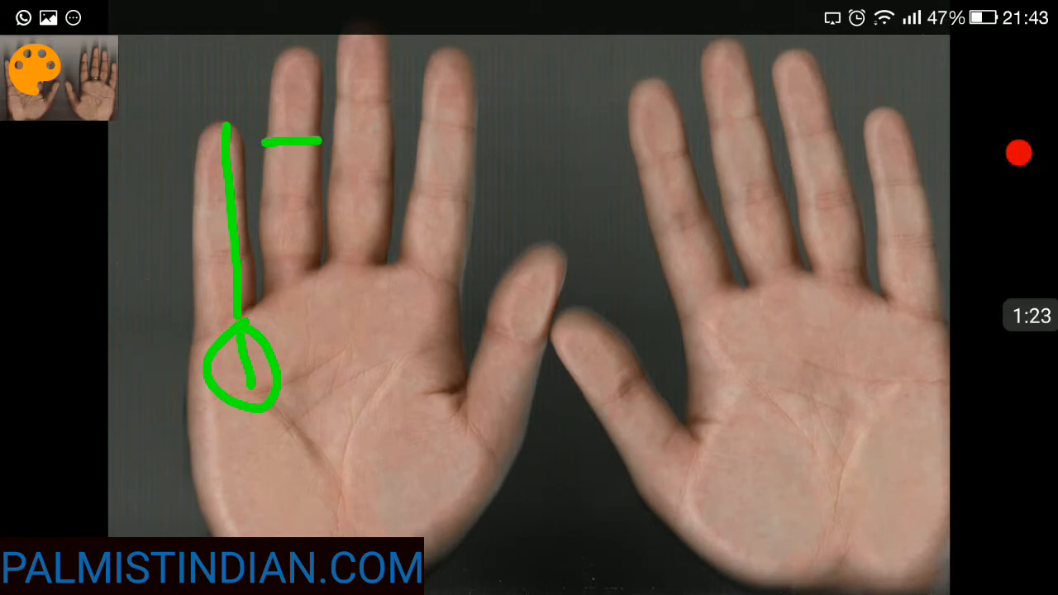
left_click_drag(297, 173, 310, 248)
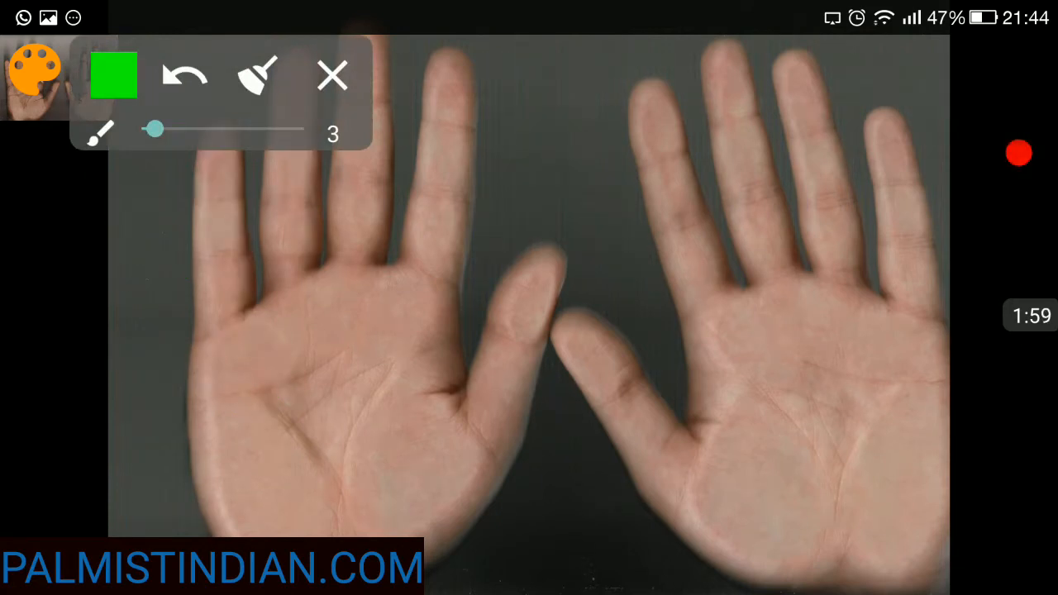
Circle the mount below the finger on the zoomed palm, then clear it and close the toolbar.
left_click_drag(87, 420, 194, 424)
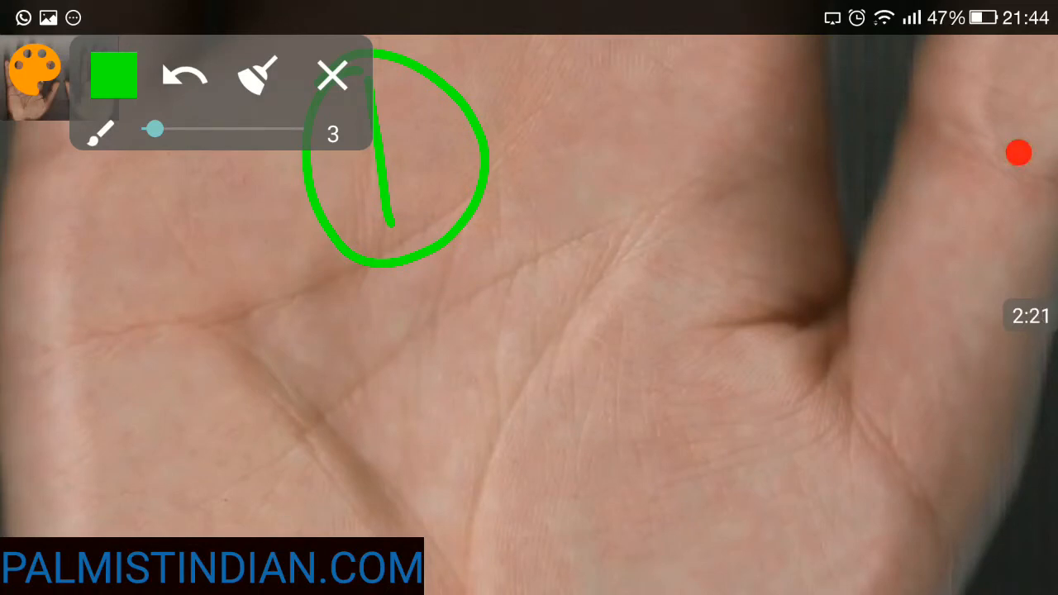
left_click(333, 76)
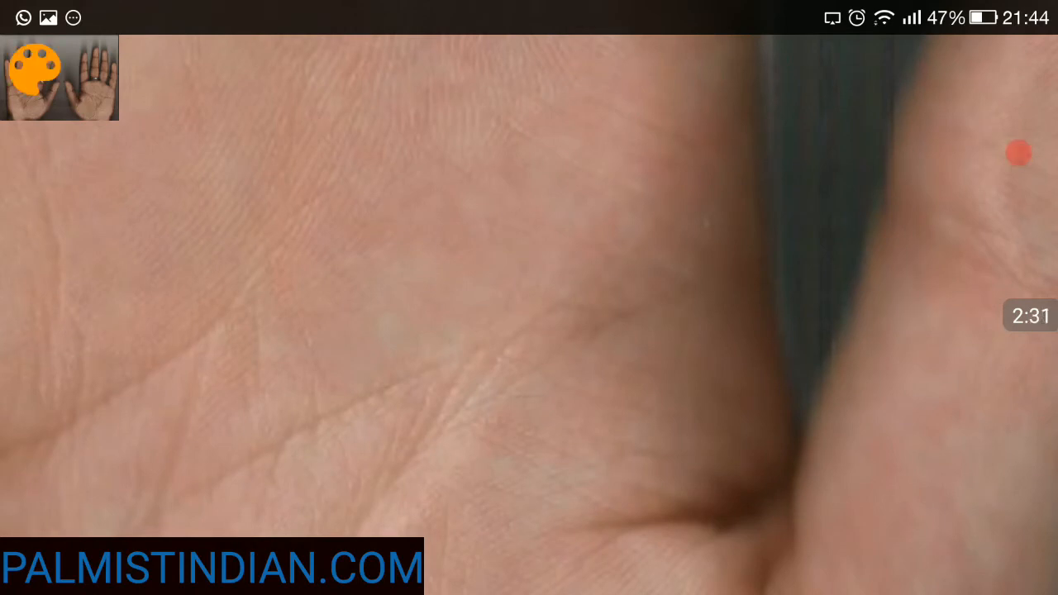
Trace and undo a curved line, circle the finger-base mount, then clear and close the tools.
left_click_drag(541, 316, 636, 234)
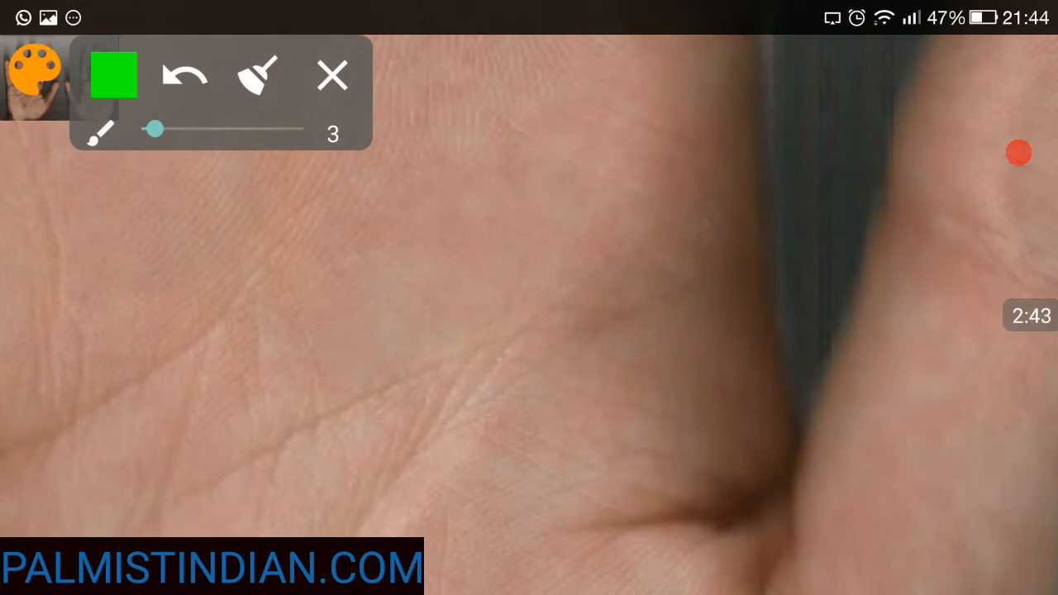
left_click_drag(525, 314, 674, 148)
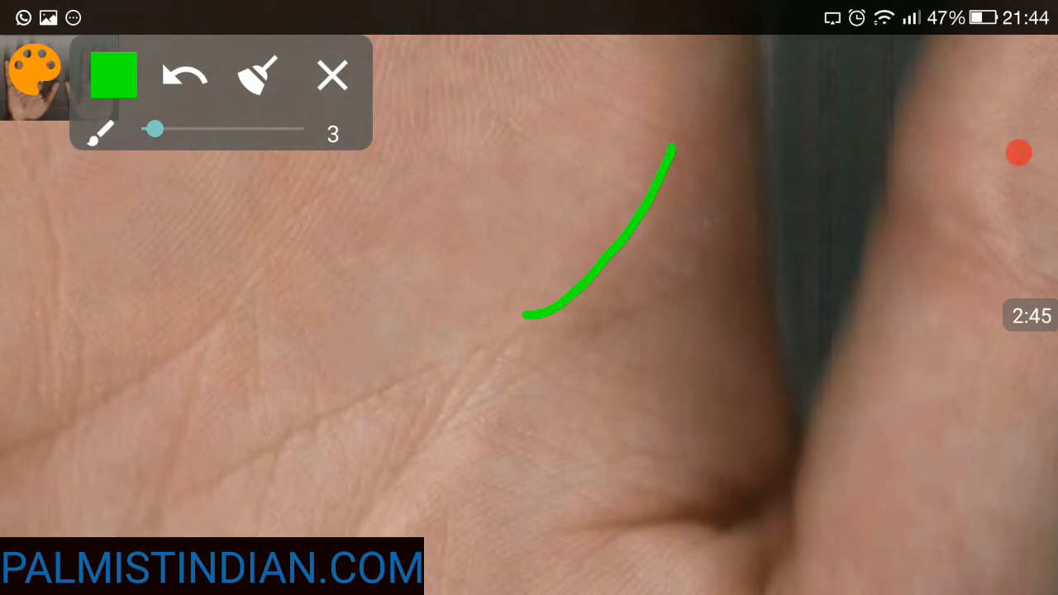
left_click(184, 76)
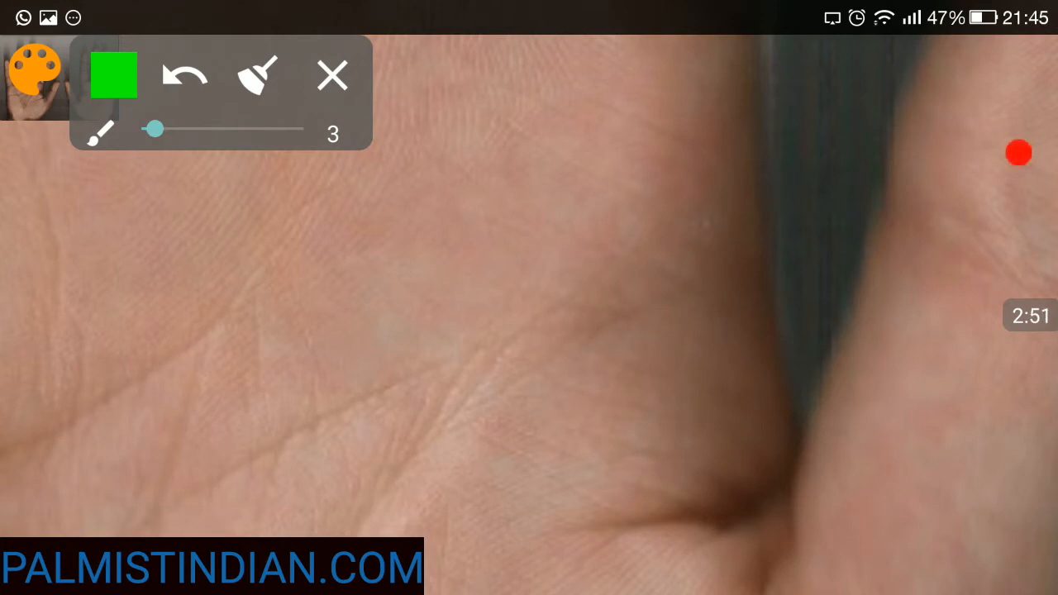
left_click_drag(552, 321, 667, 217)
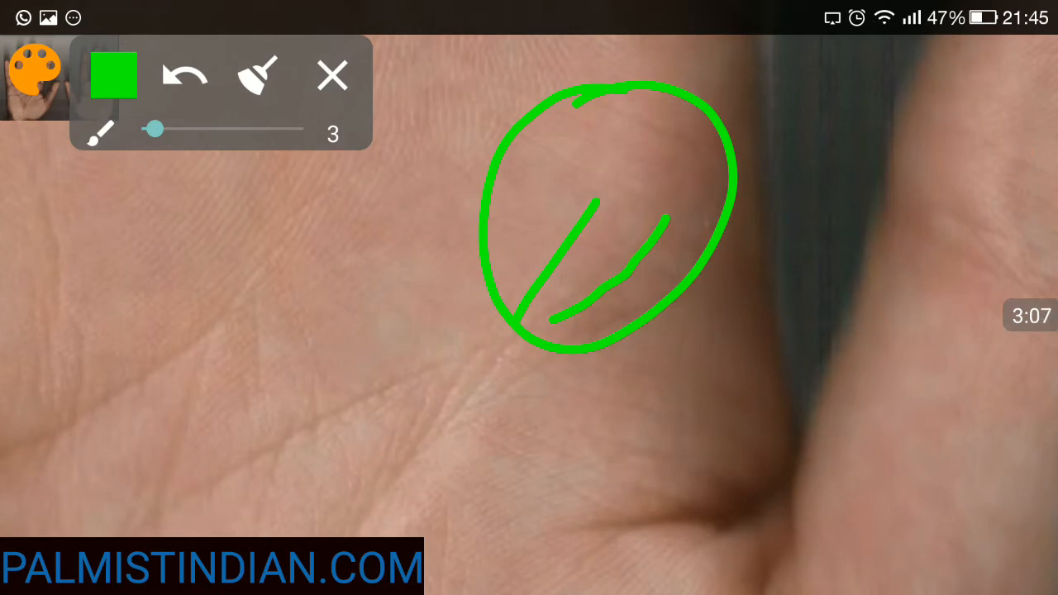
left_click(332, 75)
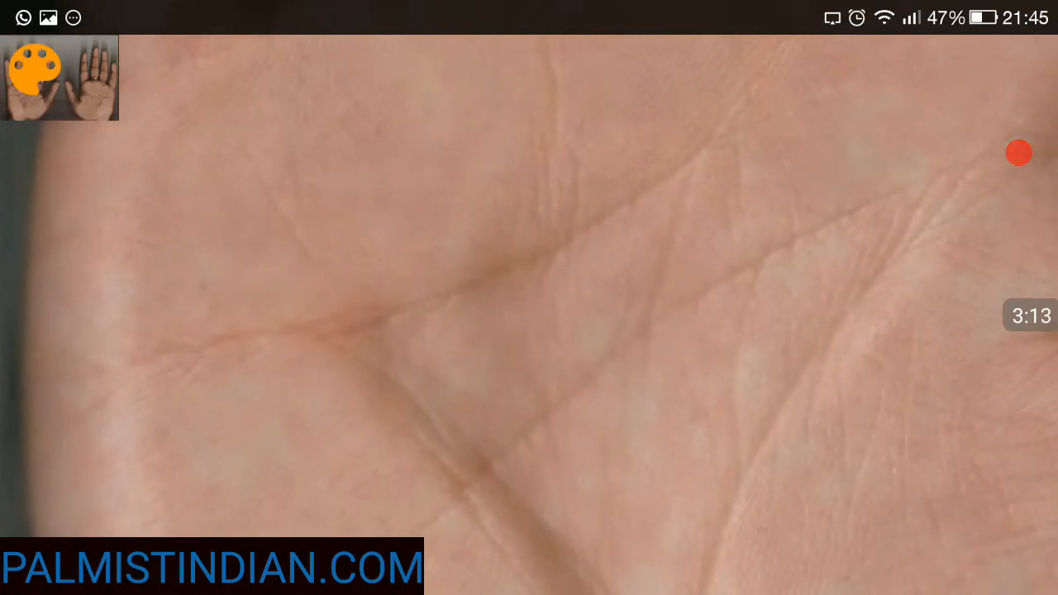
Trace and clear the long palm line, then circle the mount below the index finger.
left_click_drag(54, 388, 727, 103)
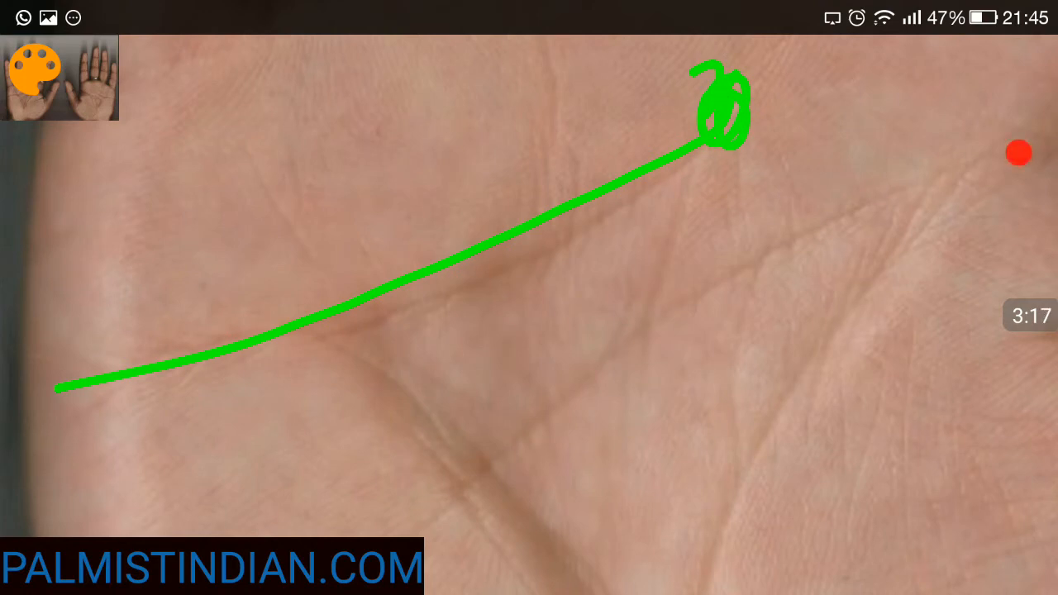
left_click(33, 66)
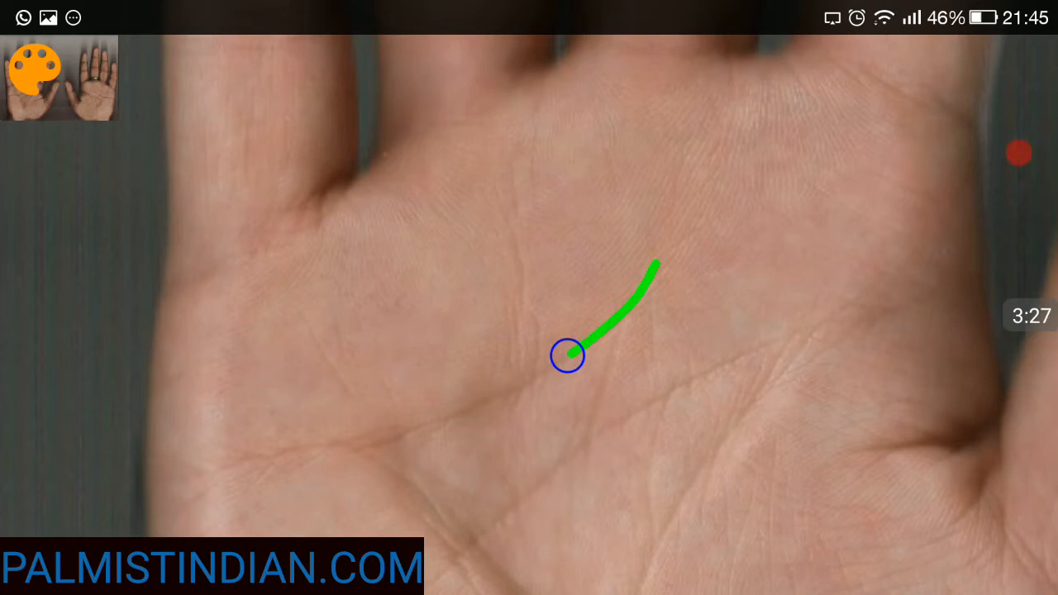
left_click_drag(567, 355, 726, 69)
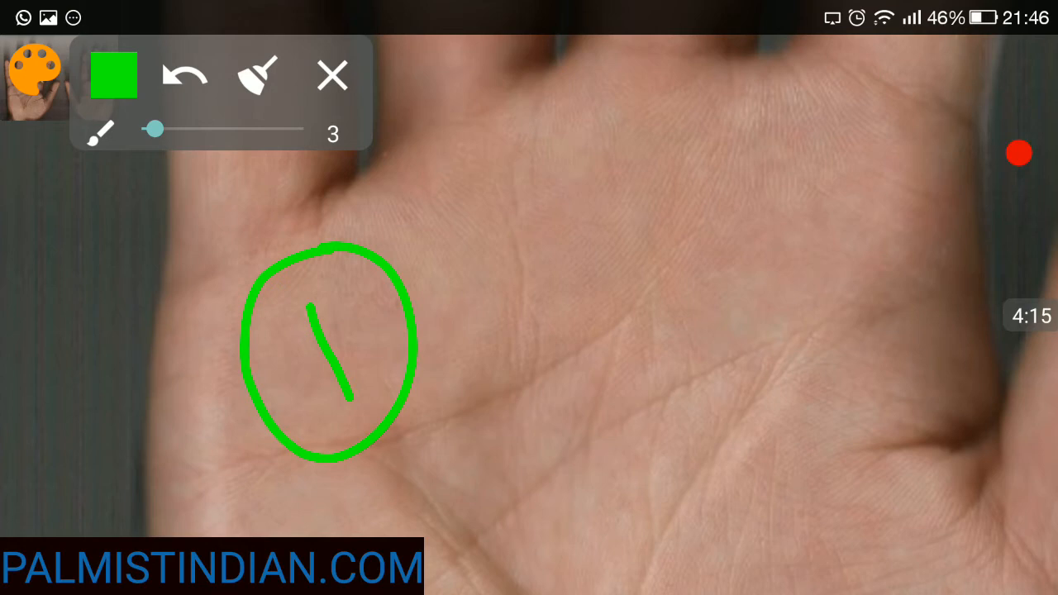
Undo the circle and short stroke, pan toward the thumb, then close the drawing tools.
left_click(184, 74)
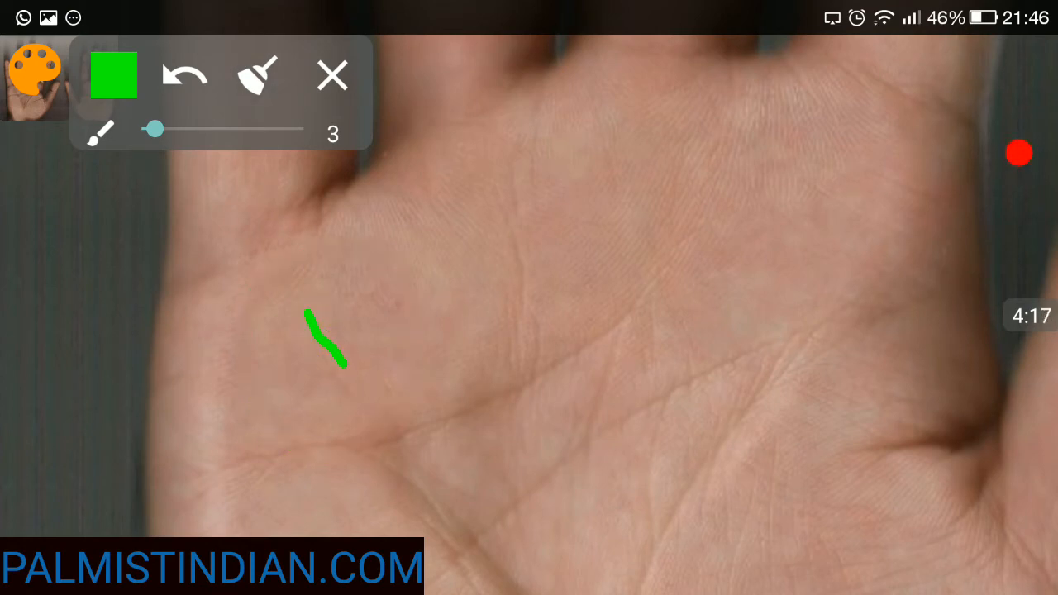
left_click(184, 74)
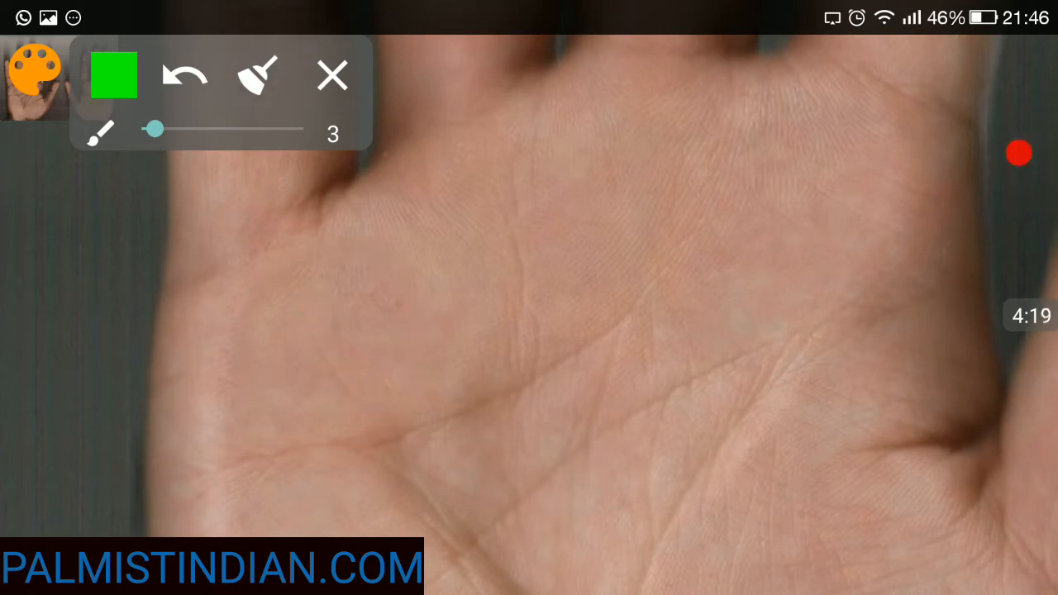
left_click_drag(269, 137, 310, 206)
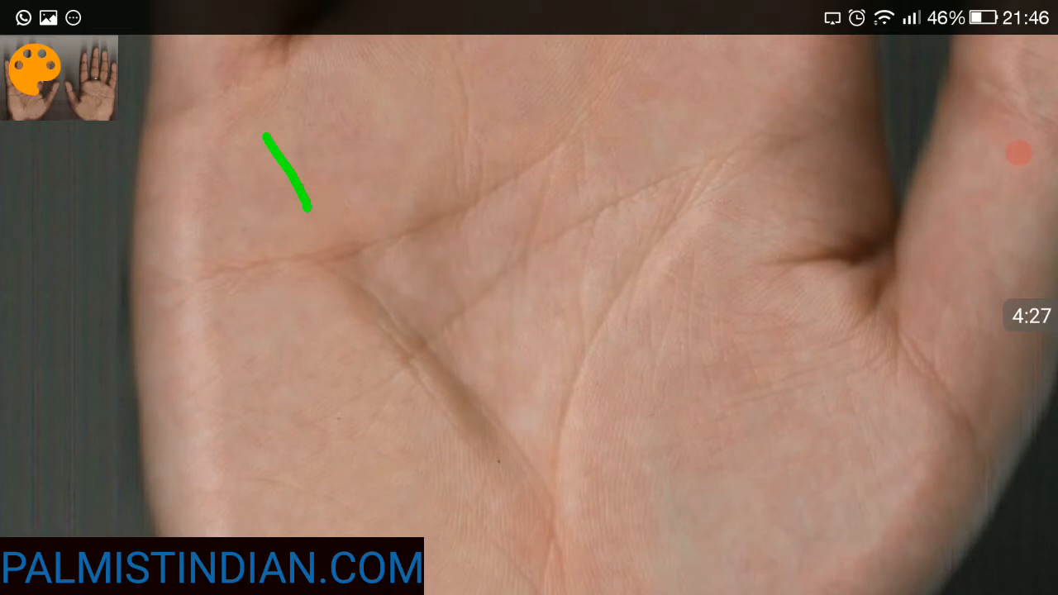
left_click_drag(348, 284, 555, 505)
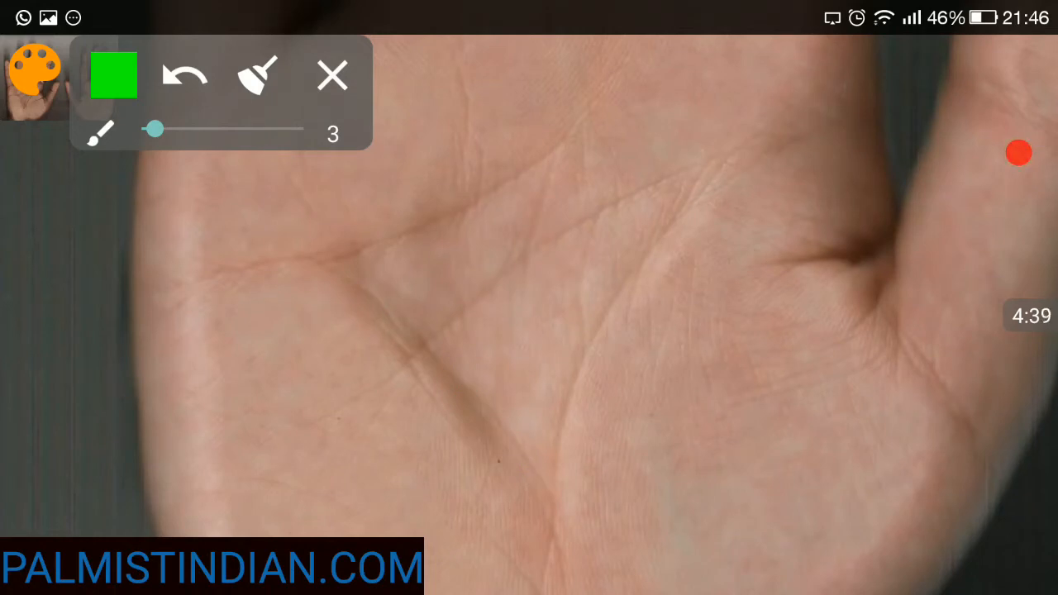
left_click_drag(362, 283, 566, 508)
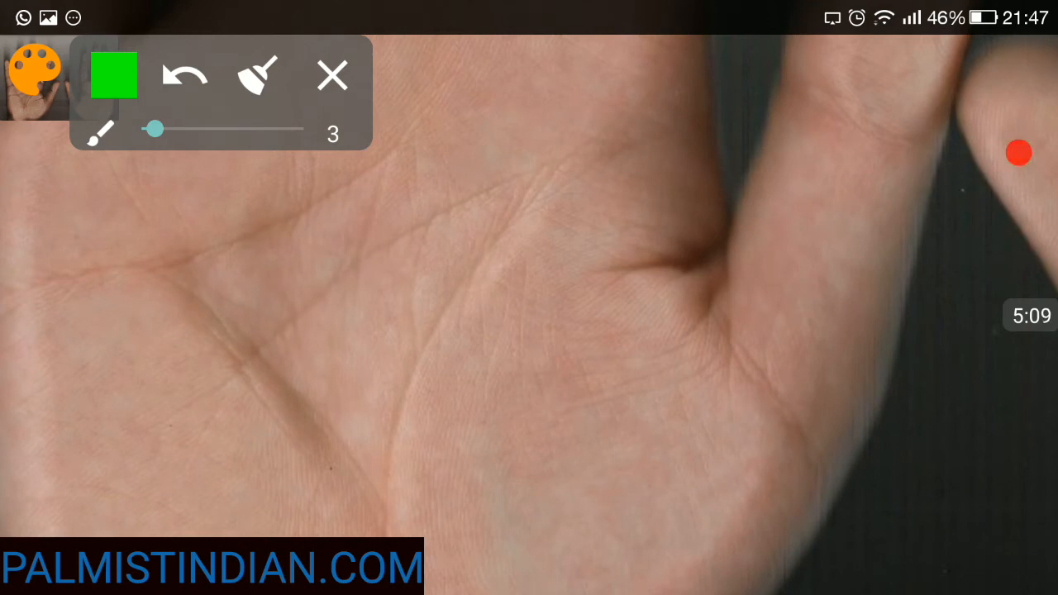
left_click(331, 76)
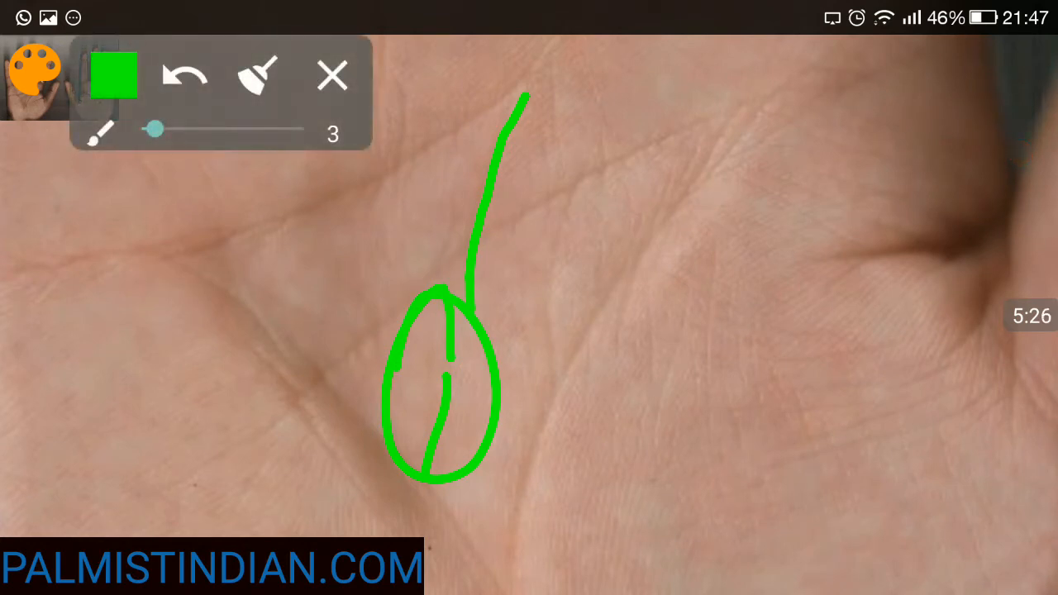
Draw a branched green line rising from the palm crease up the palm centre.
left_click_drag(245, 488, 903, 80)
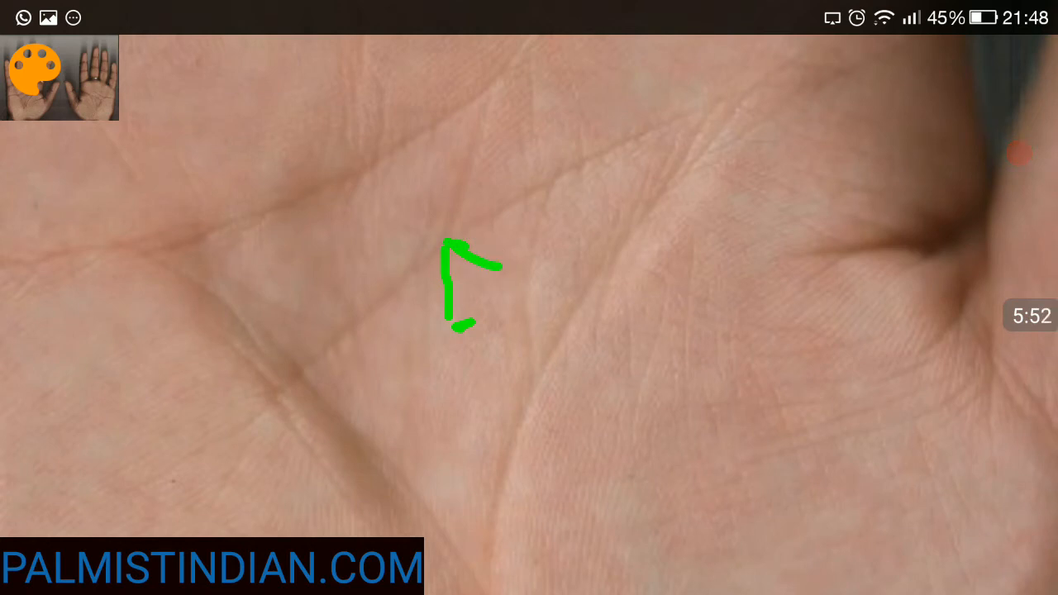
left_click_drag(453, 252, 487, 99)
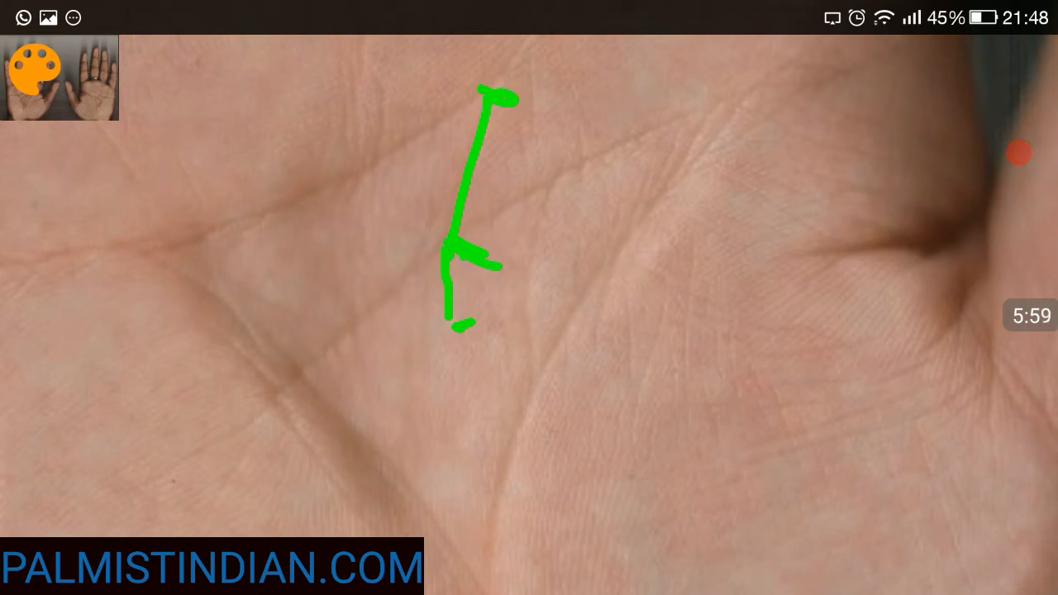
left_click_drag(591, 177, 661, 214)
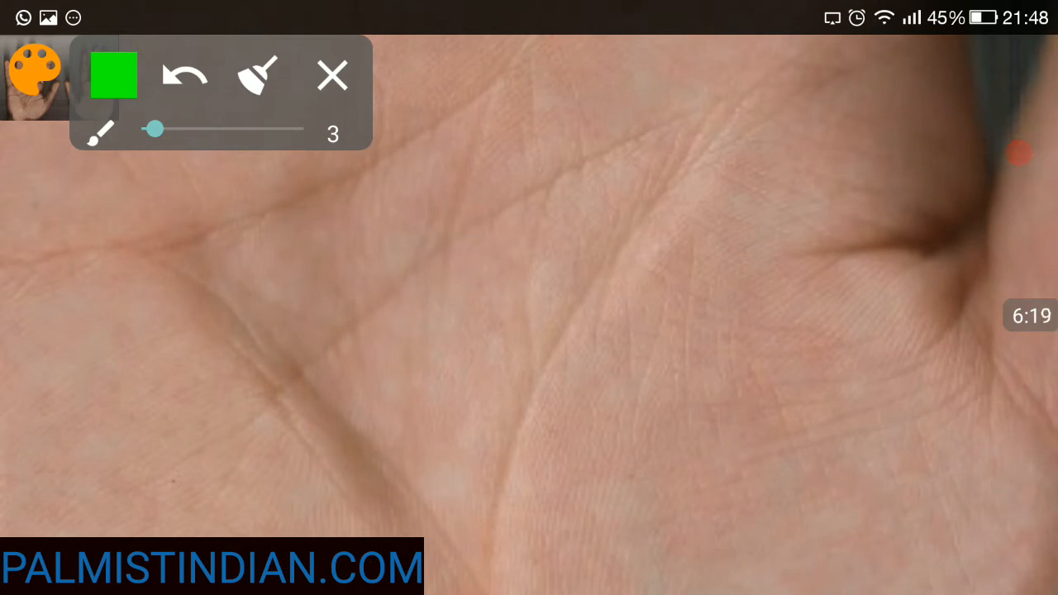
Draw a green line down the palm centre and circle the finger mount, then erase them.
left_click(331, 75)
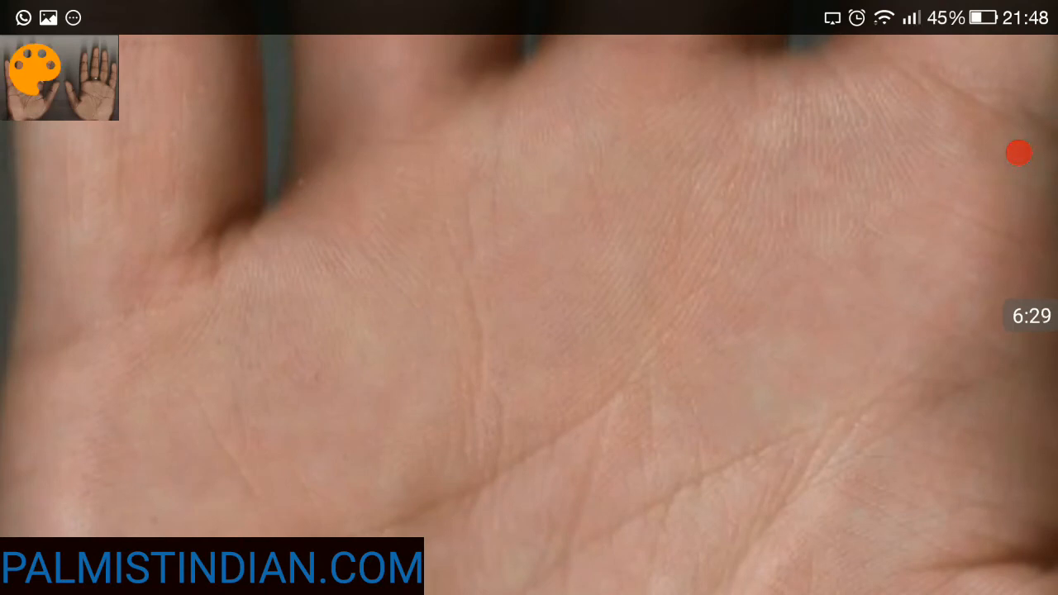
left_click_drag(565, 120, 627, 263)
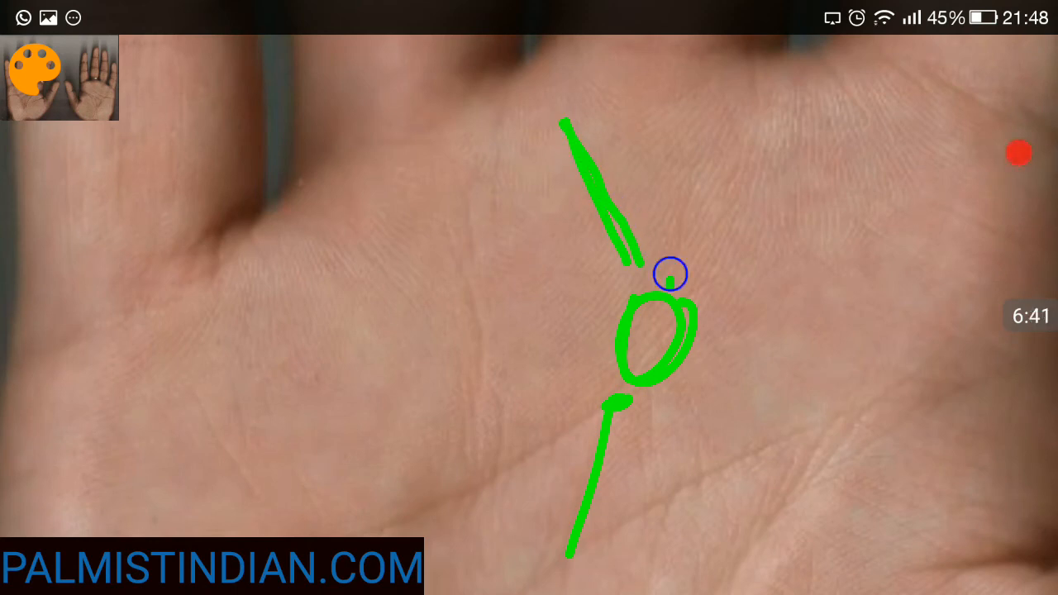
left_click_drag(670, 273, 703, 99)
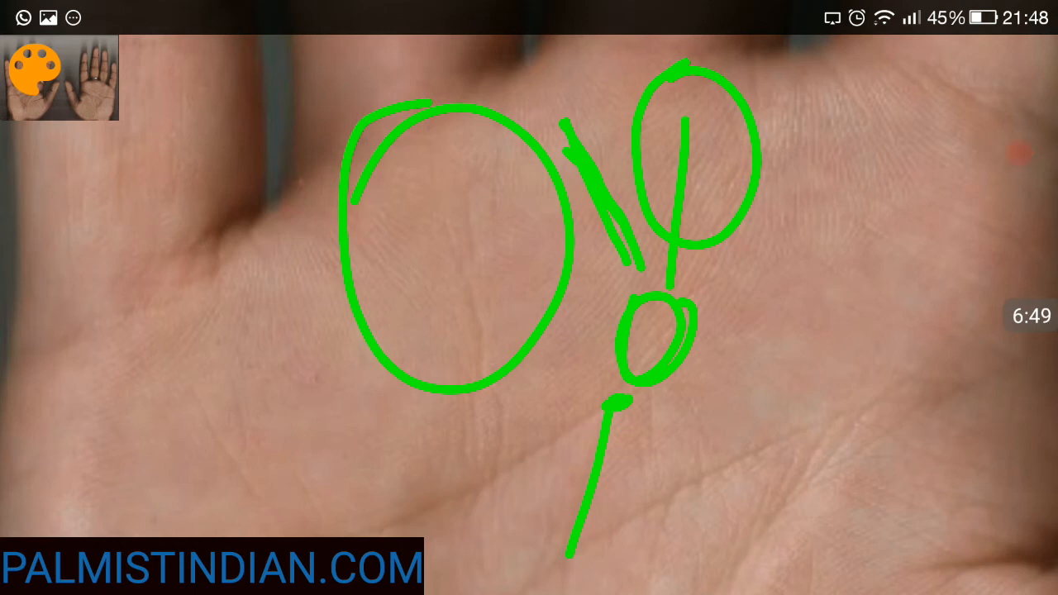
left_click(33, 74)
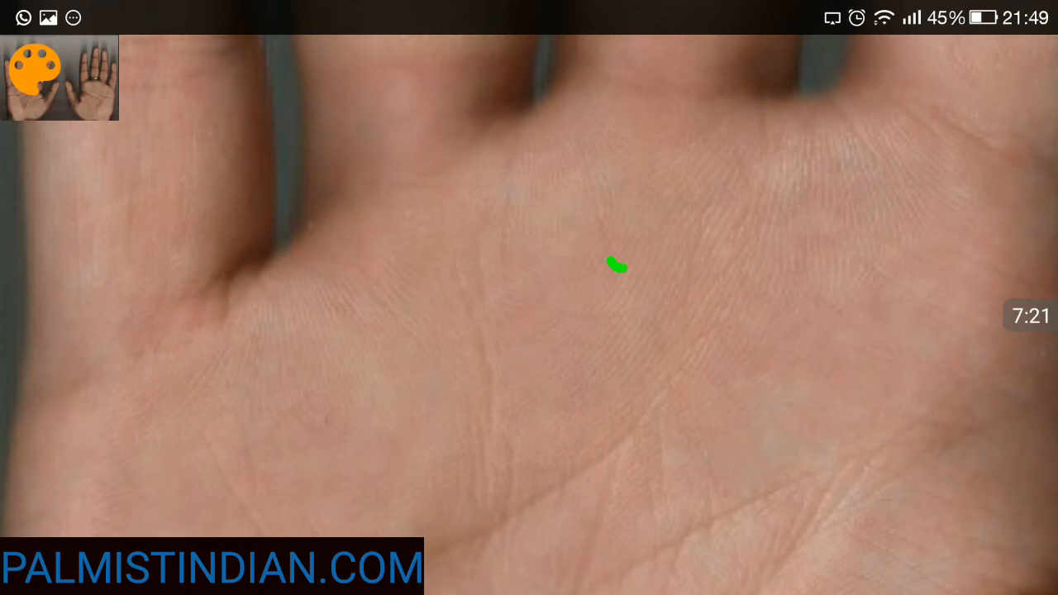
Clear the leftover mark, then draw an oval at the lower palm centre and a crossing line.
left_click(35, 68)
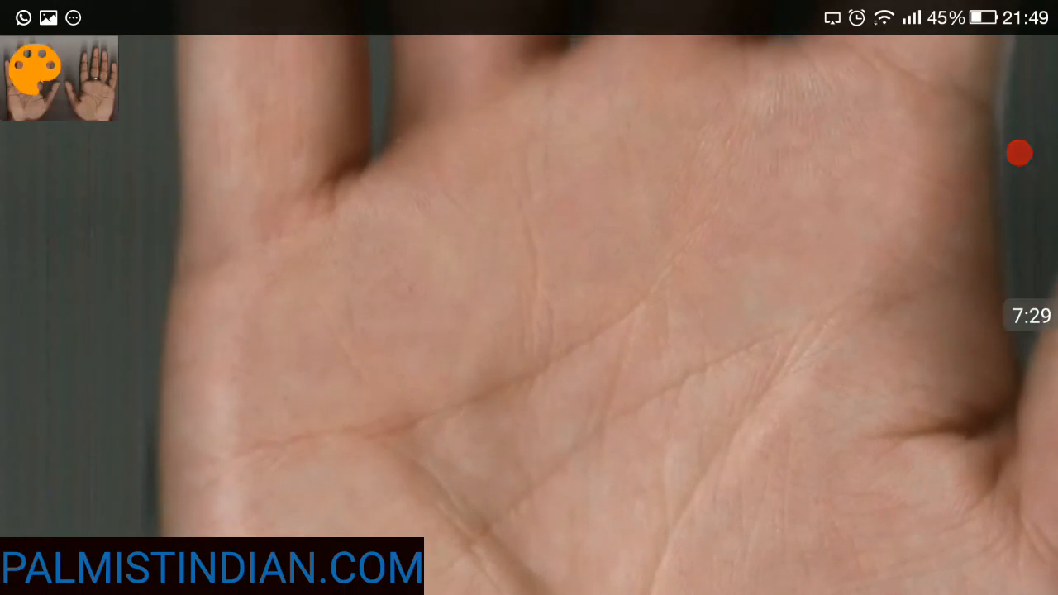
left_click_drag(533, 467, 542, 541)
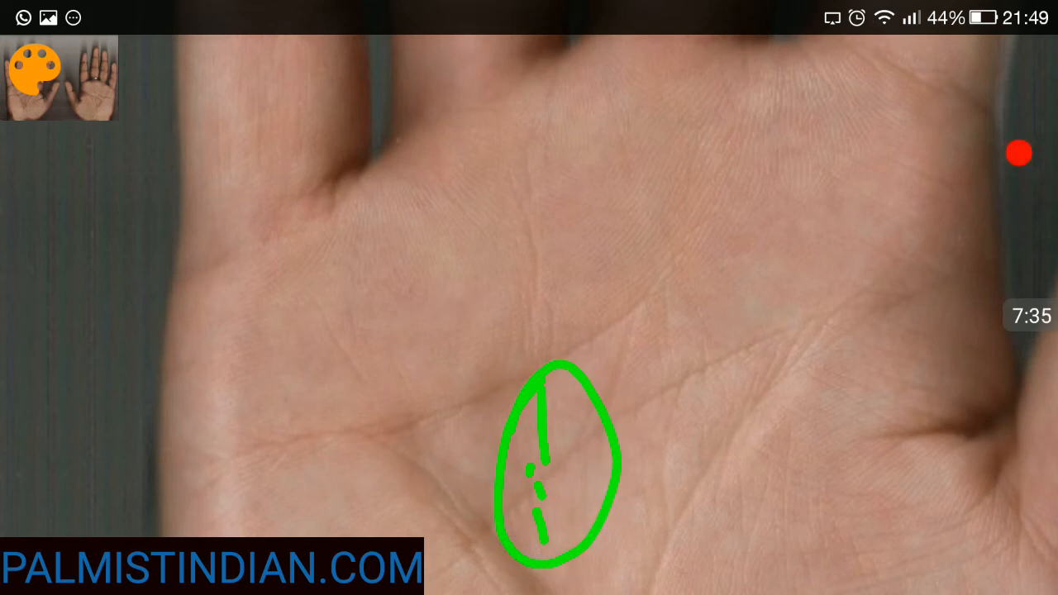
left_click_drag(188, 471, 734, 279)
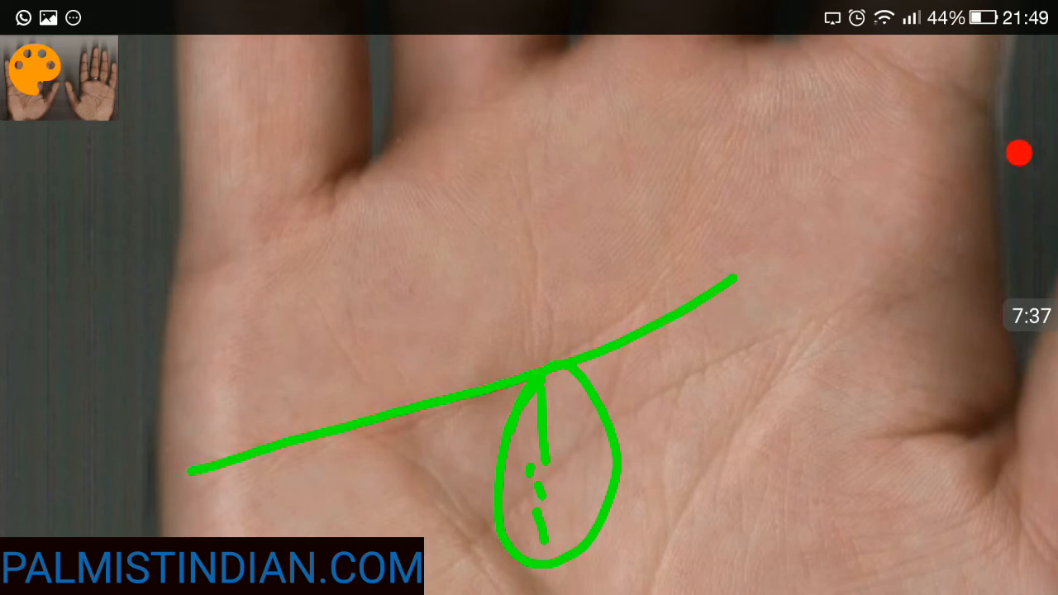
left_click_drag(533, 372, 554, 314)
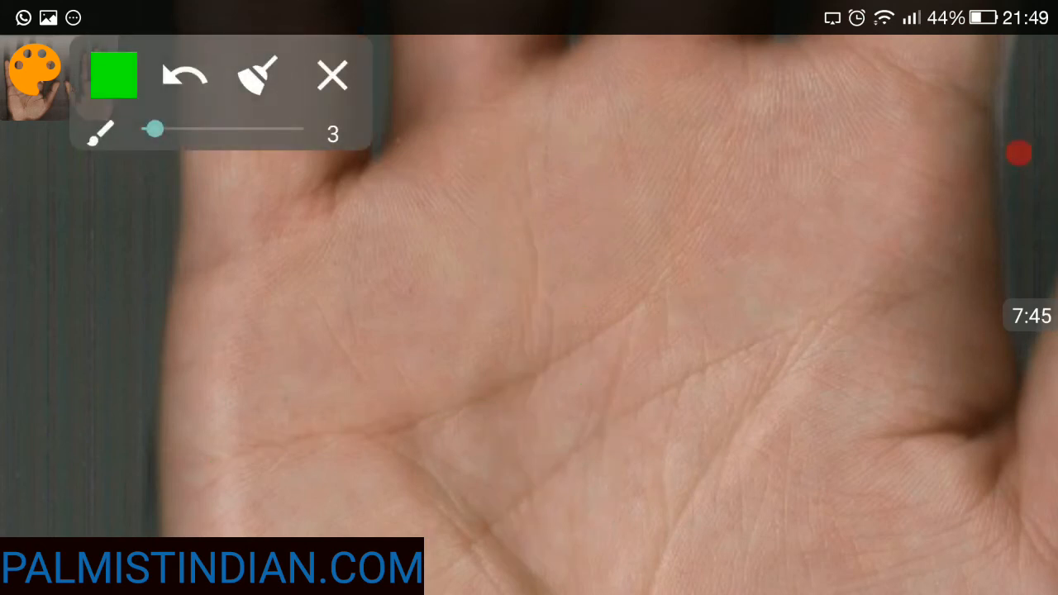
Draw short dashes at the lower palm centre and long lines toward the outer edge.
left_click_drag(538, 471, 536, 513)
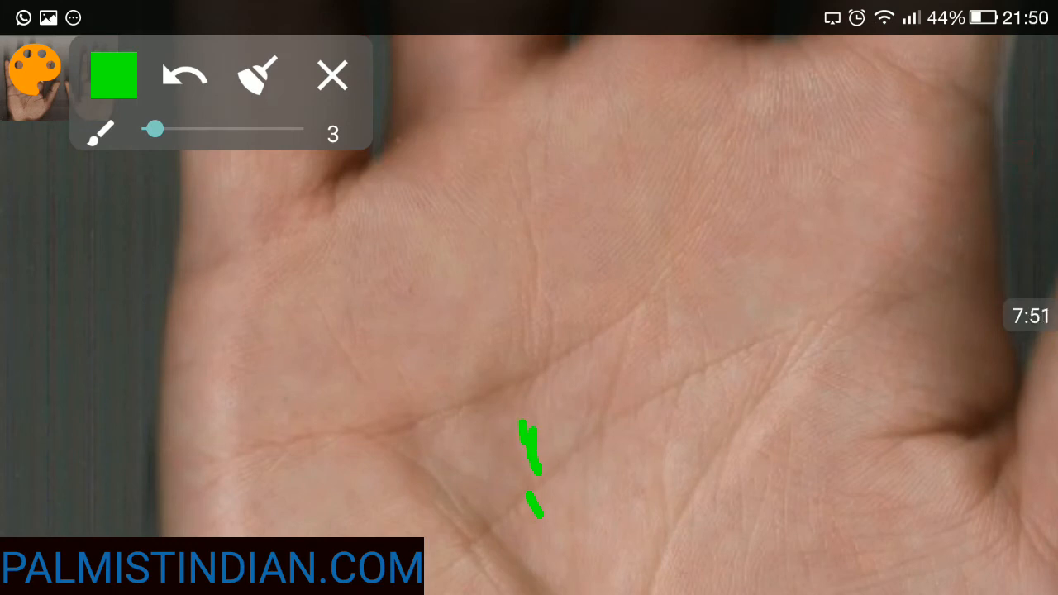
left_click(541, 339)
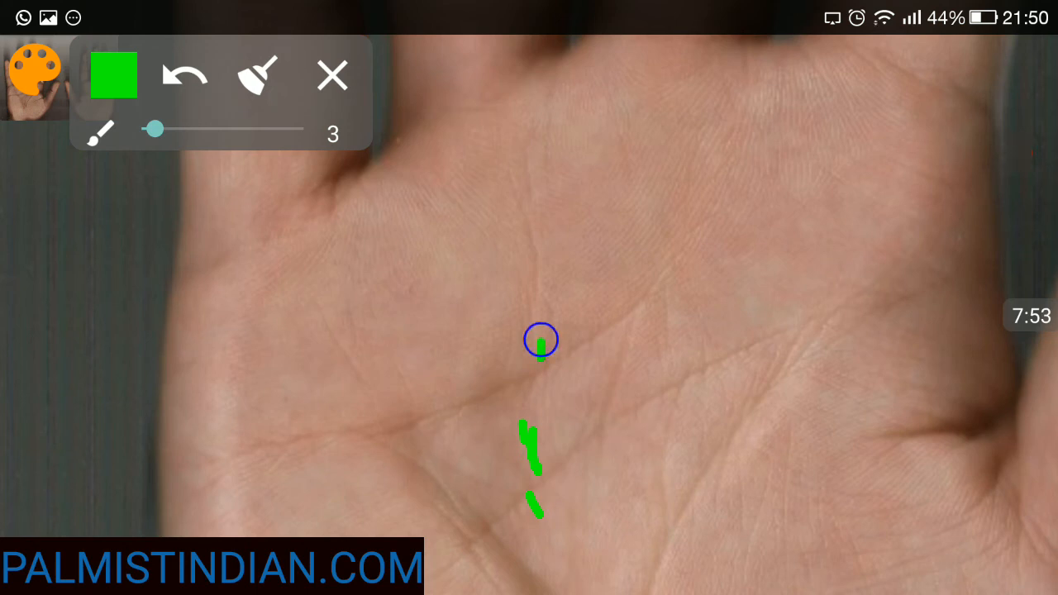
left_click_drag(541, 339, 506, 124)
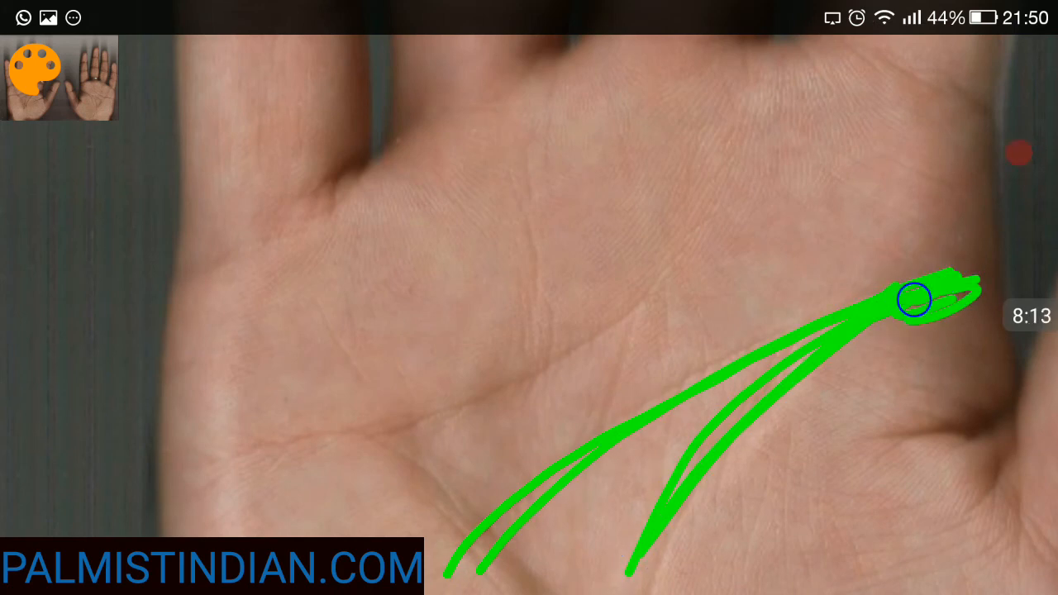
left_click_drag(913, 299, 291, 439)
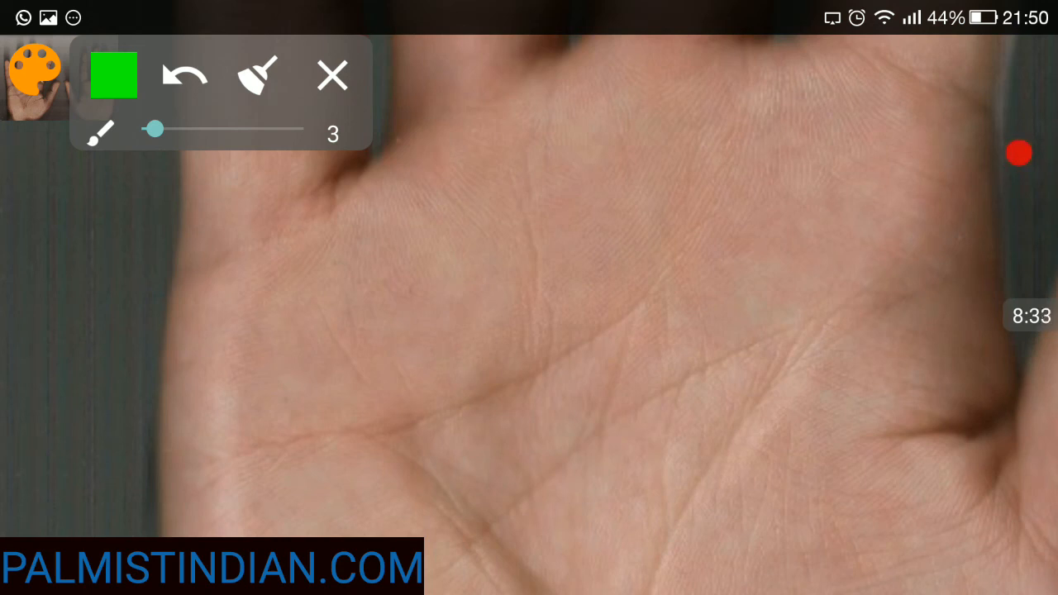
Draw and clear a long palm line, retrace the crease across the palm, then close the tools.
left_click_drag(138, 389, 755, 318)
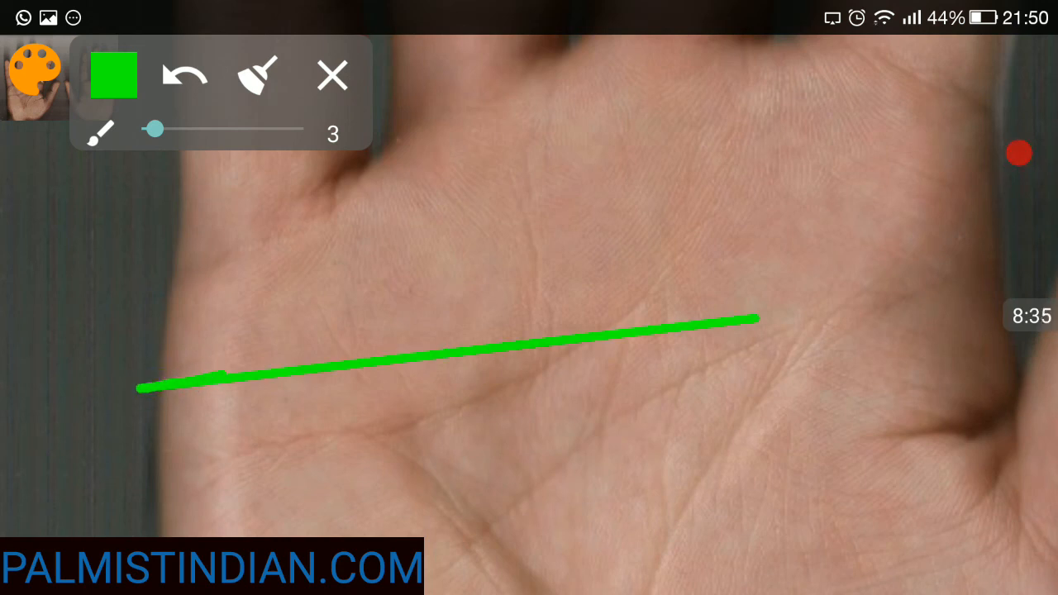
left_click(331, 75)
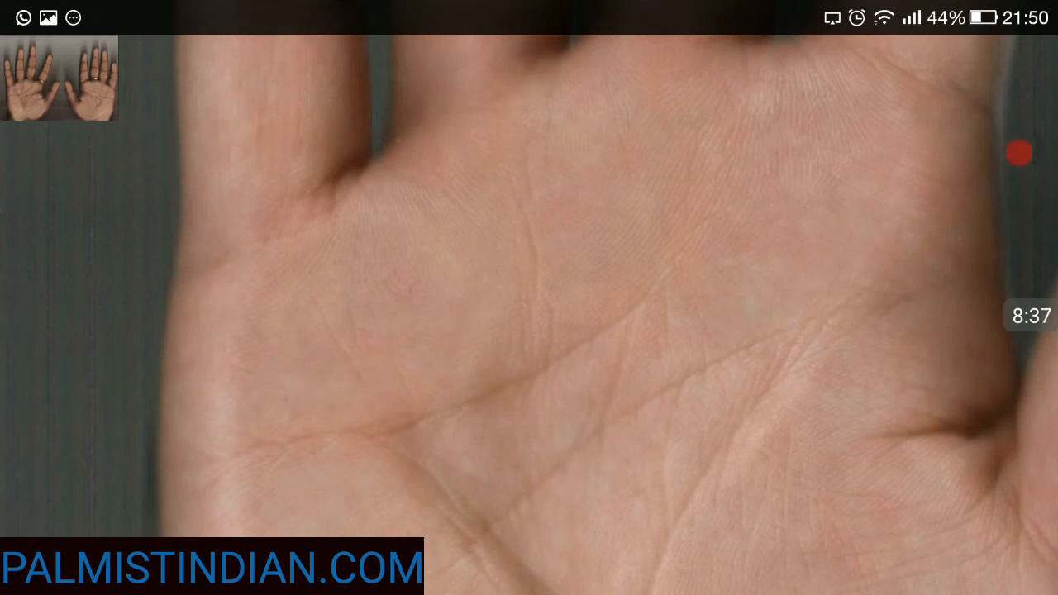
left_click_drag(545, 379, 661, 300)
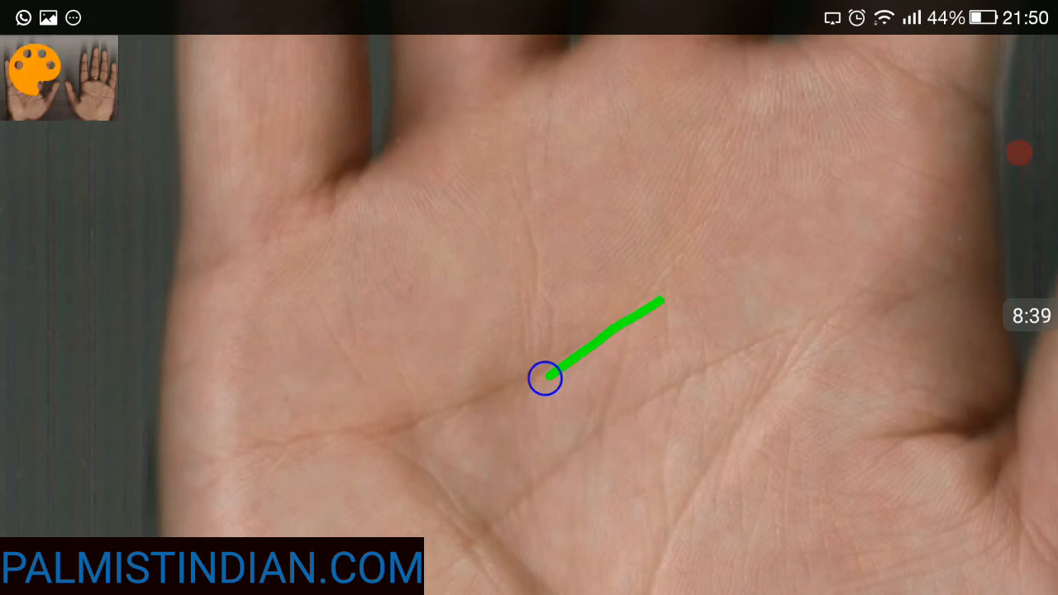
left_click_drag(545, 378, 178, 471)
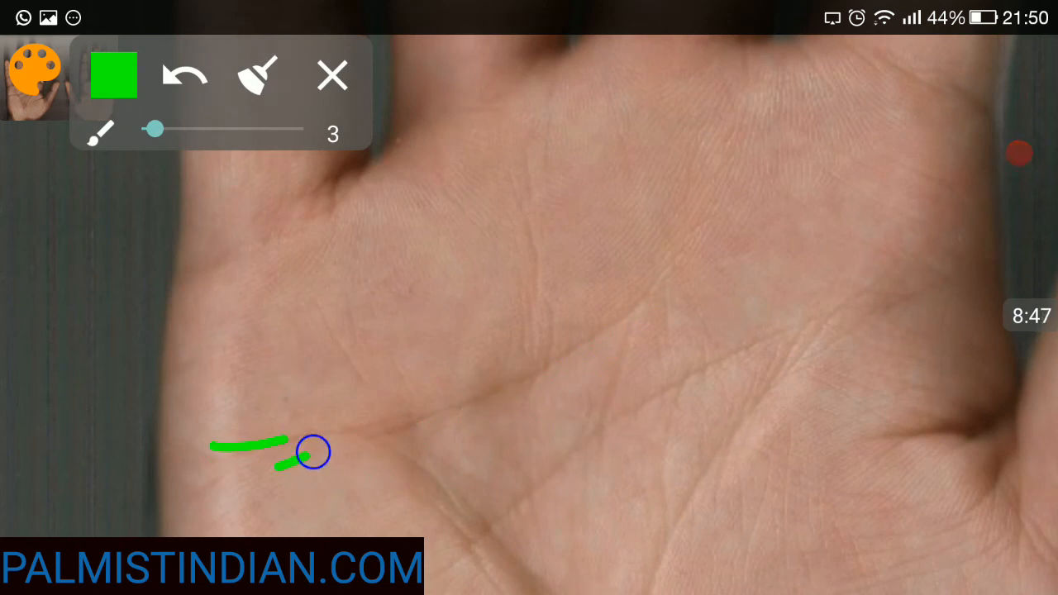
left_click_drag(312, 452, 653, 301)
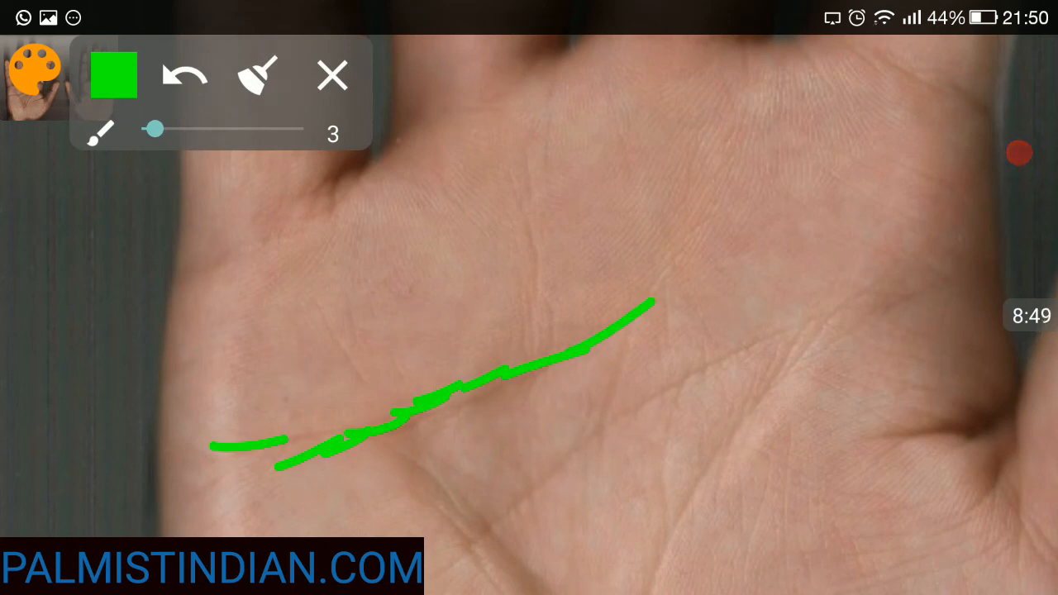
left_click_drag(421, 426, 682, 281)
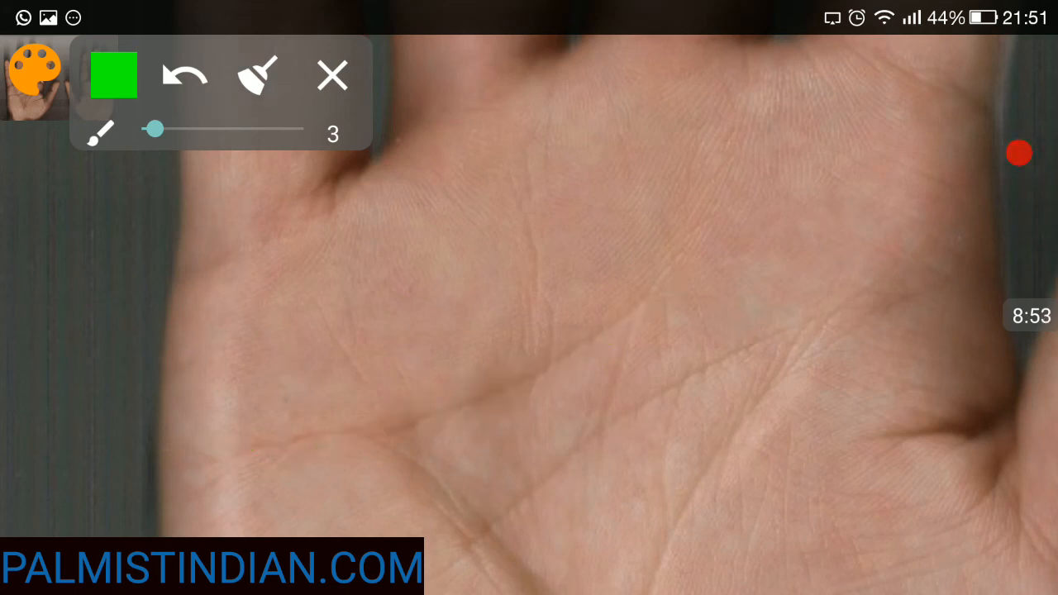
left_click(332, 75)
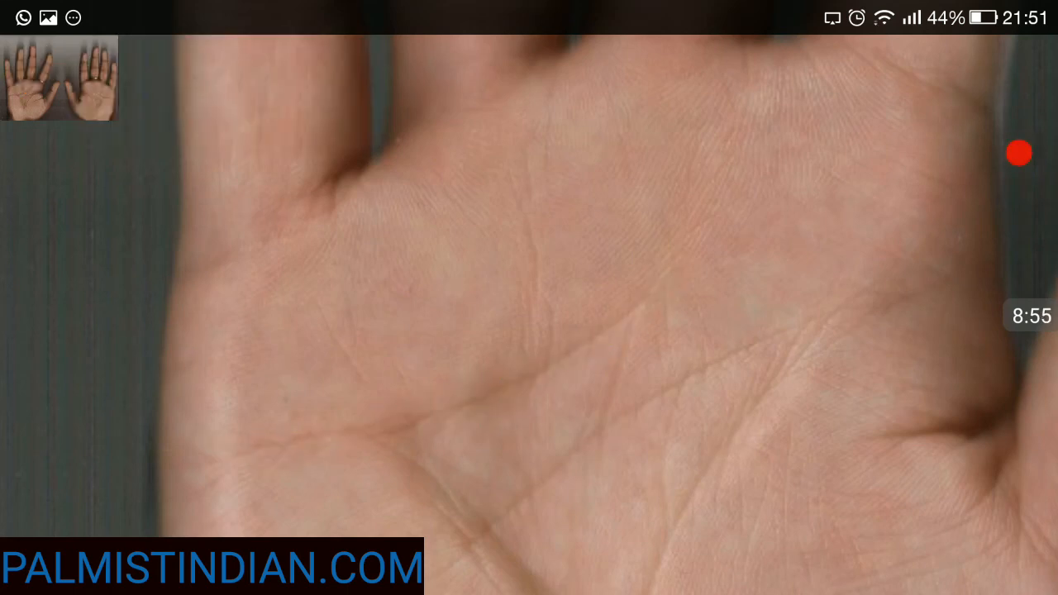